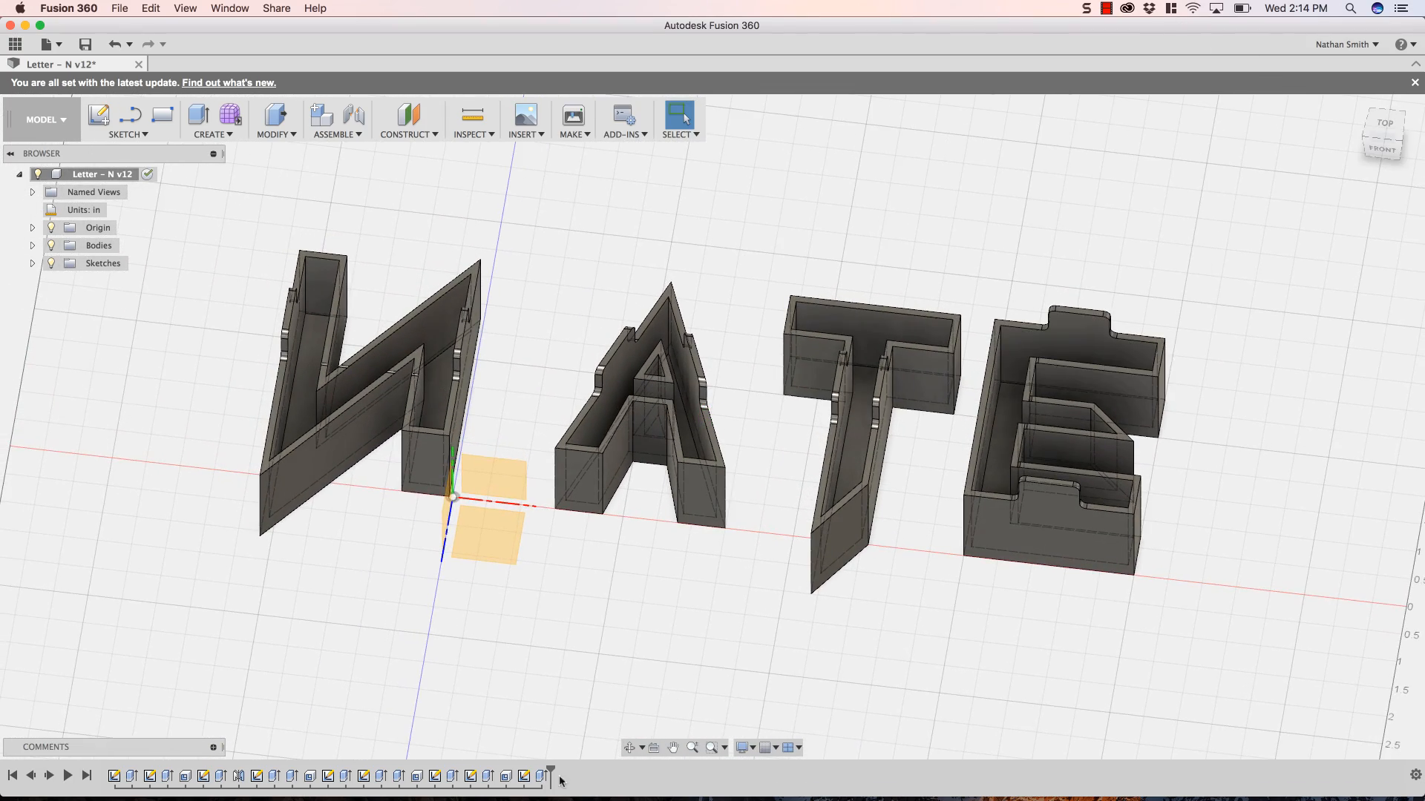
mouse_move(239, 776)
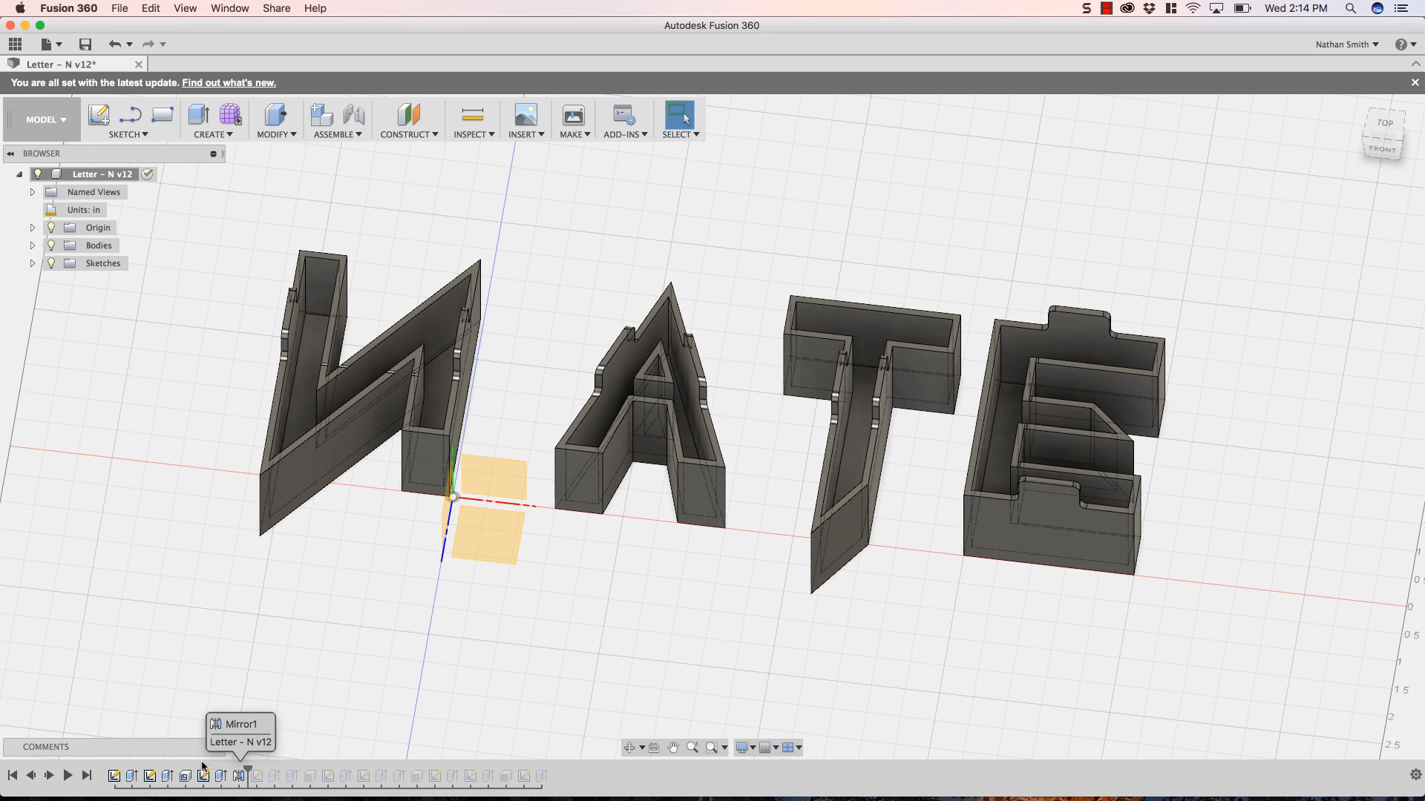
- Roll the timeline back to the start so only the origin planes remain
left_click(12, 775)
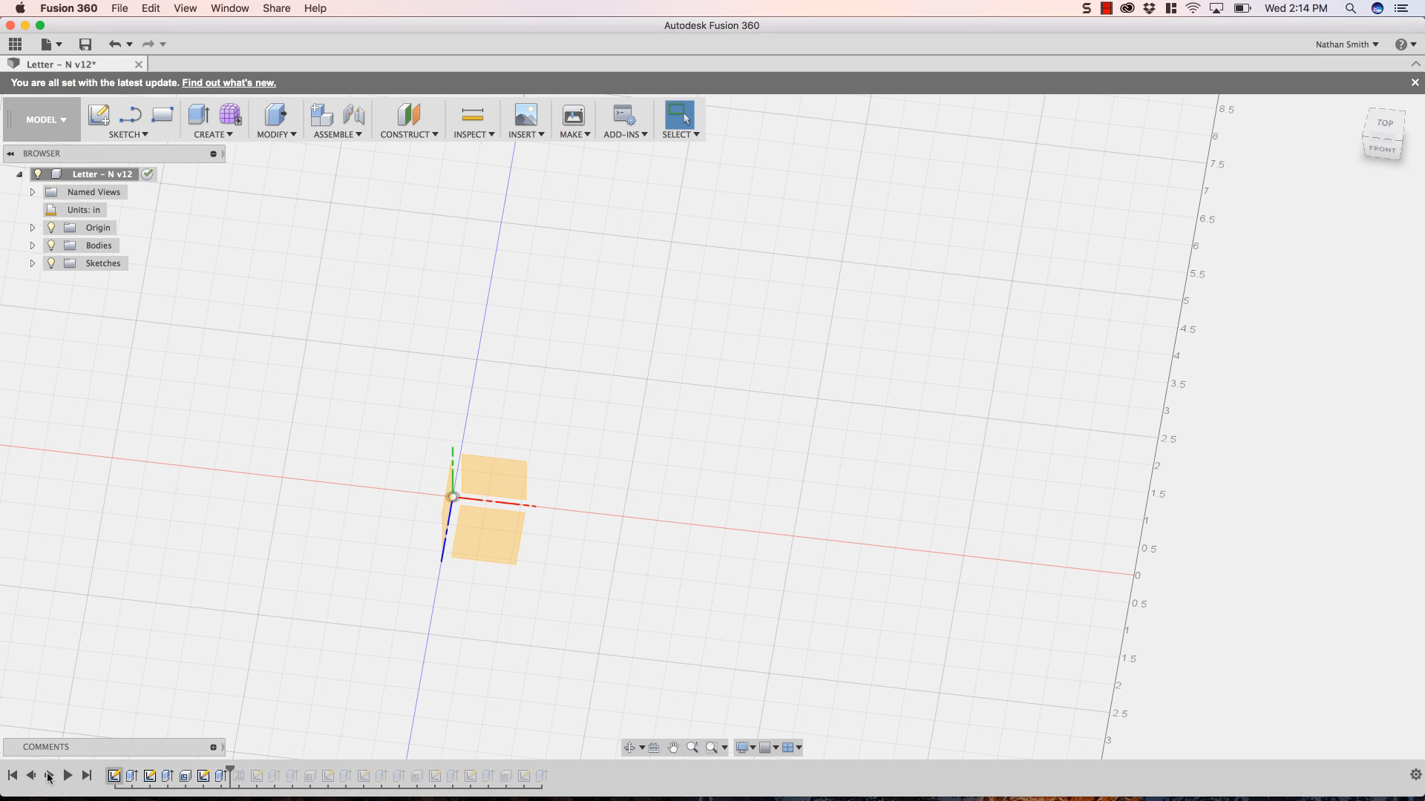